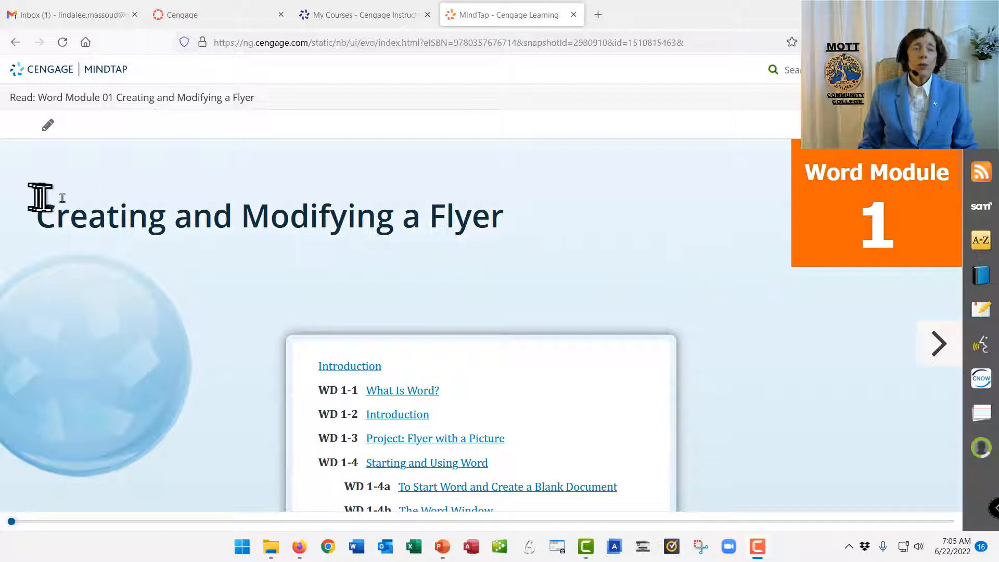
mouse_move(552, 249)
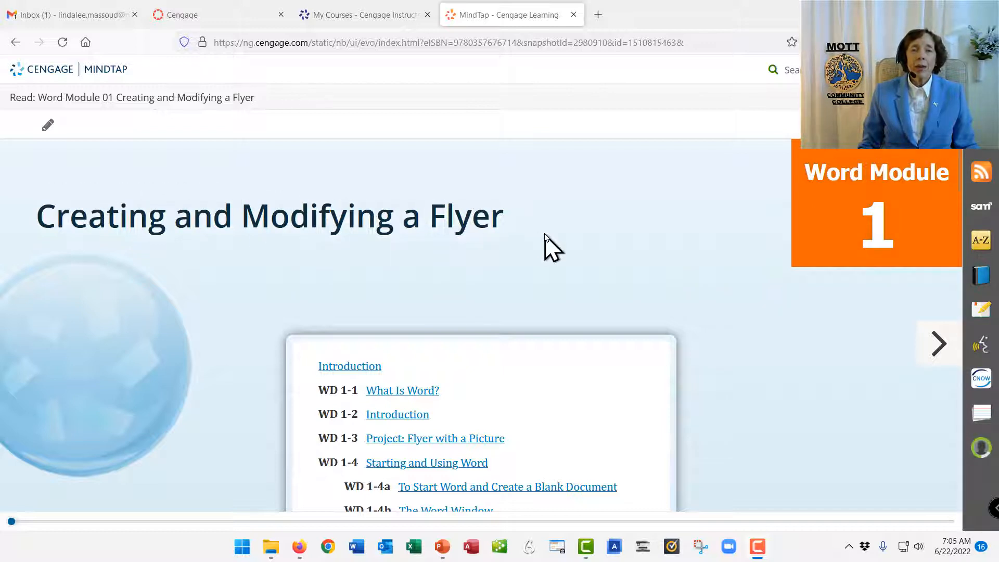
mouse_move(580, 245)
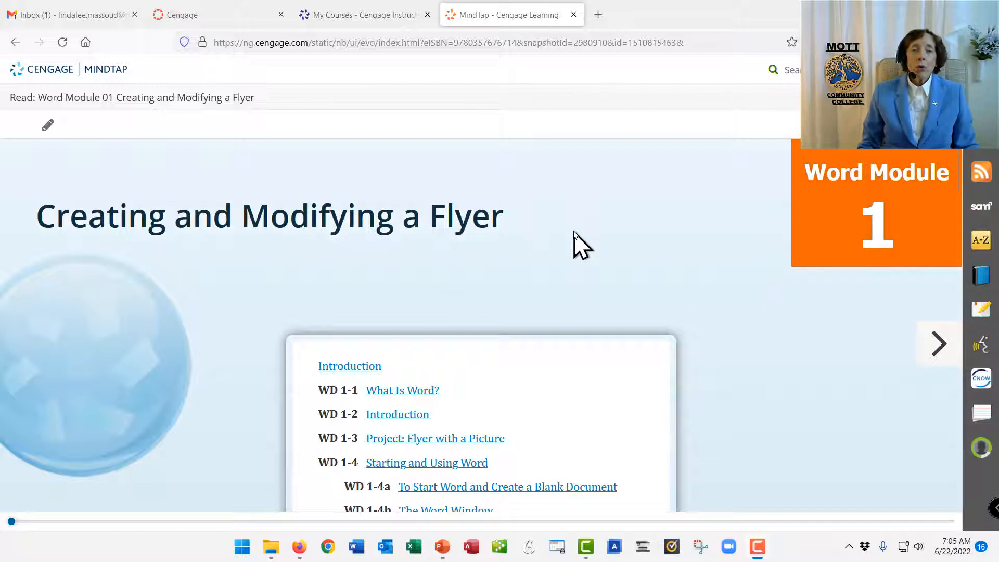
mouse_move(396, 414)
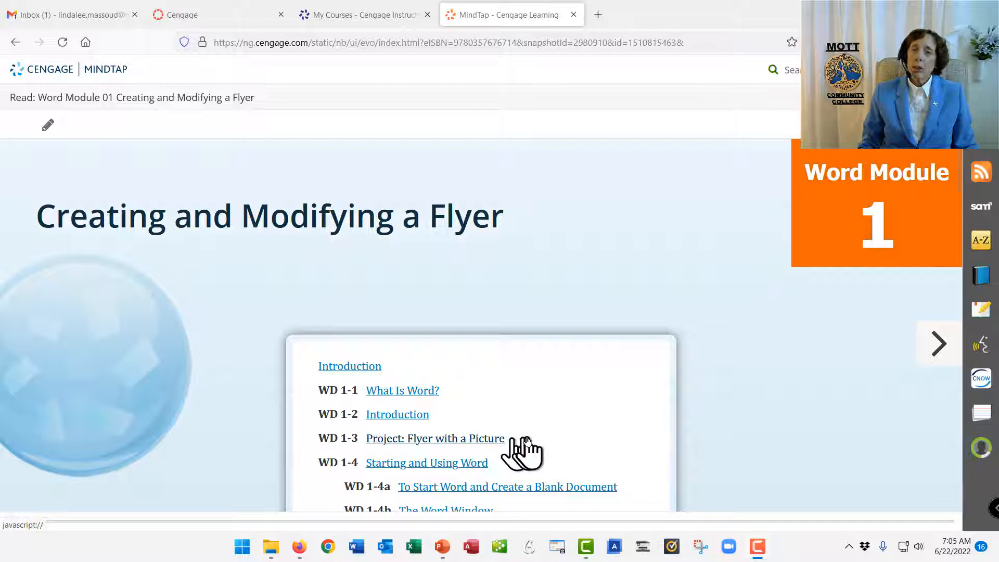
mouse_move(599, 414)
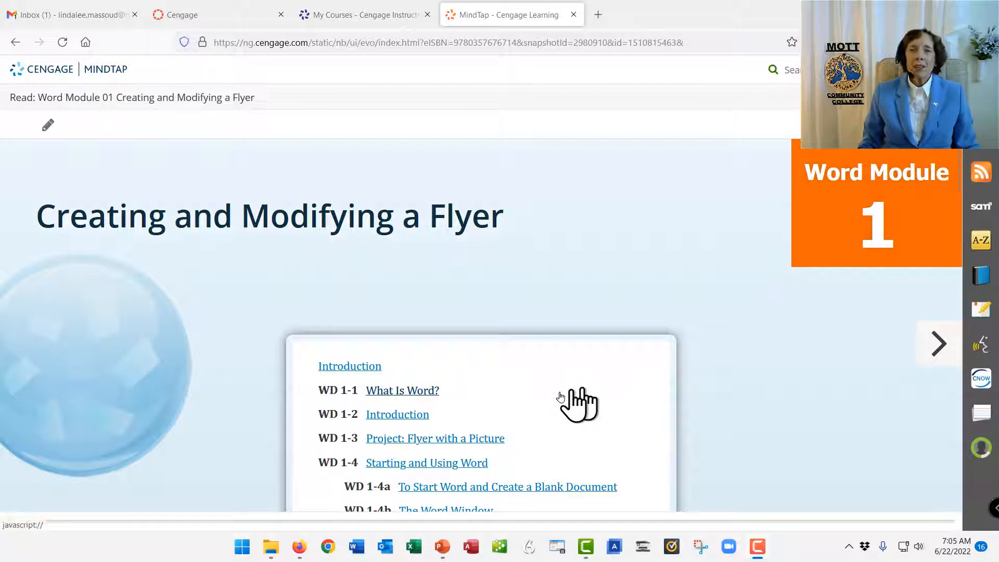
mouse_move(599, 399)
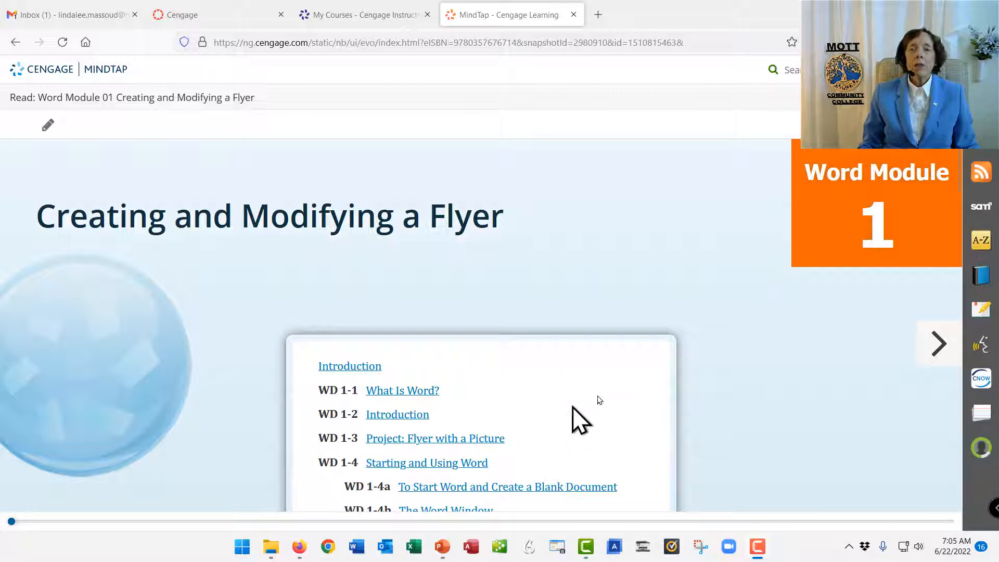
Step: Page forward through Introduction, What Is Word? and WD 1-2 to reach WD 1-3 Project: Flyer with a Picture
left_click(937, 342)
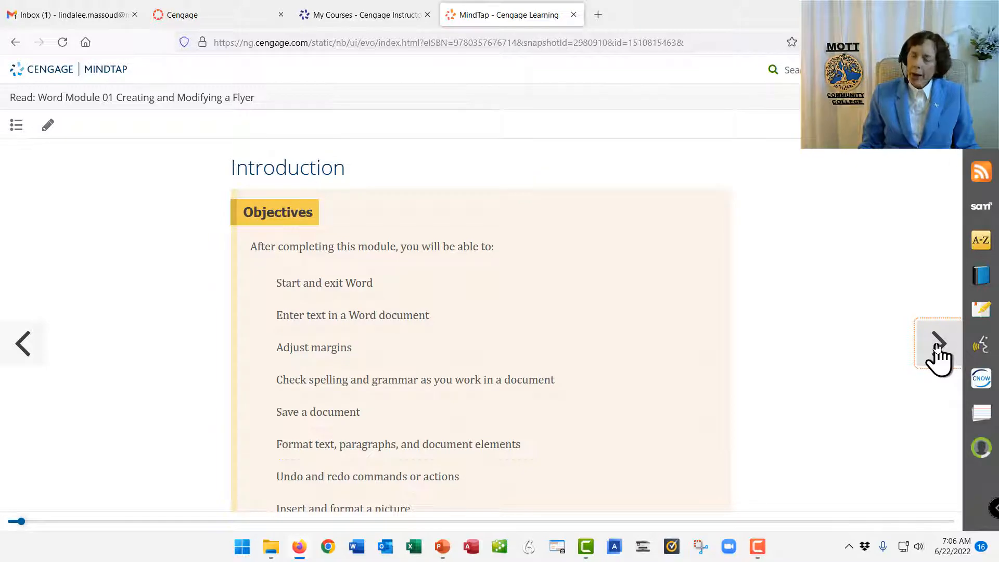
left_click(935, 342)
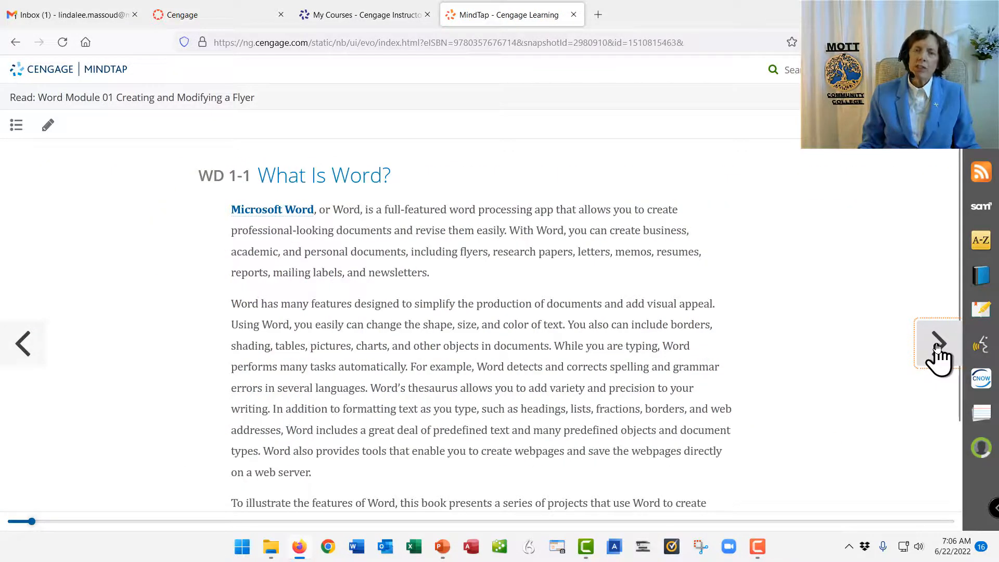
mouse_move(825, 334)
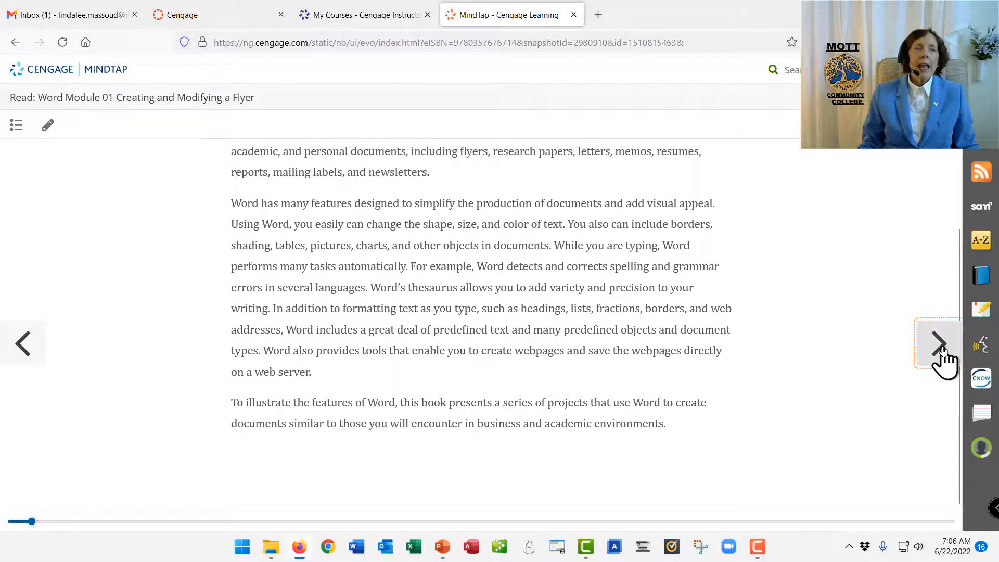
left_click(937, 343)
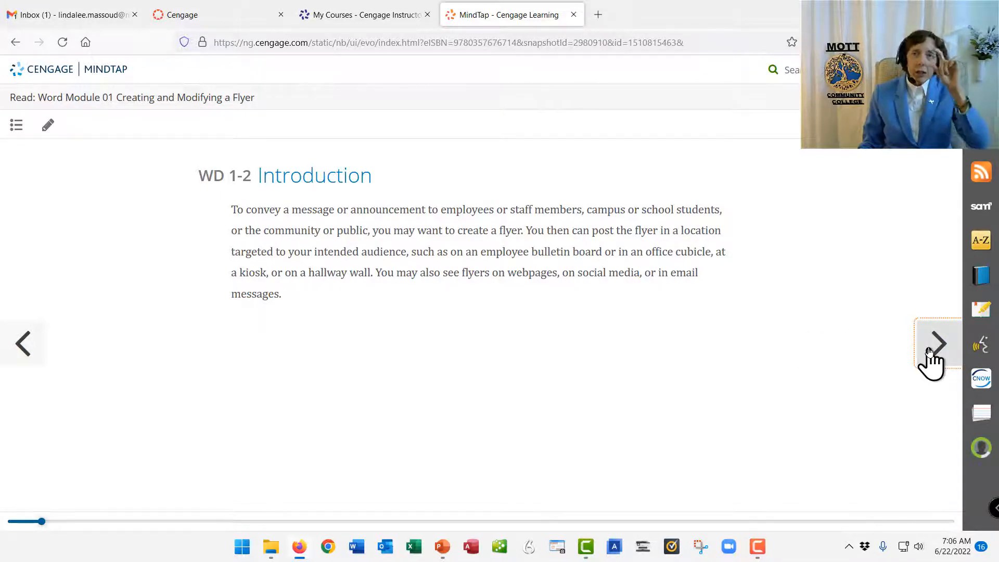
left_click(937, 342)
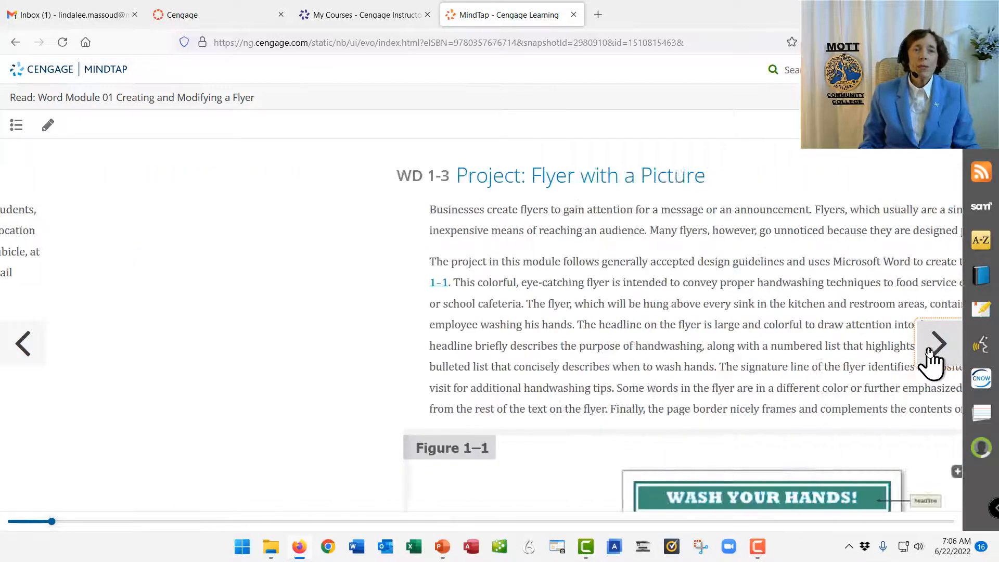
left_click(937, 343)
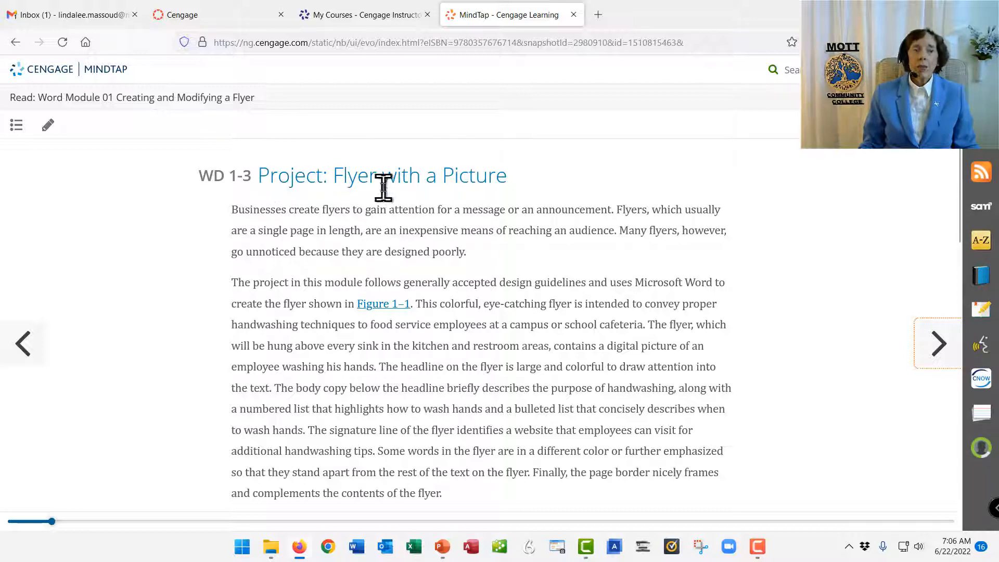
mouse_move(503, 210)
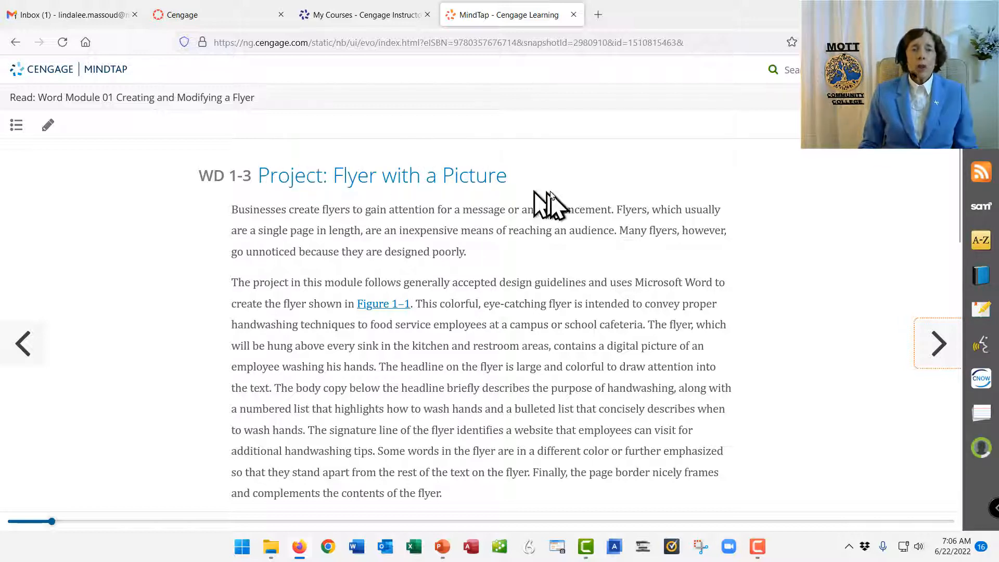
Step: Scroll down the WD 1-3 page to bring Figure 1-1, the WASH YOUR HANDS! flyer, into view
scroll("down", 3)
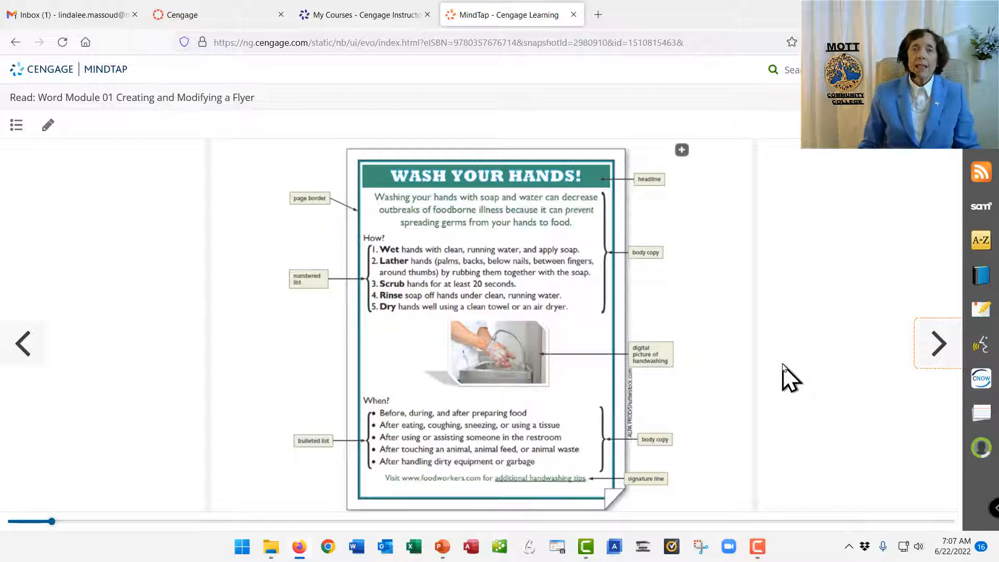
mouse_move(751, 372)
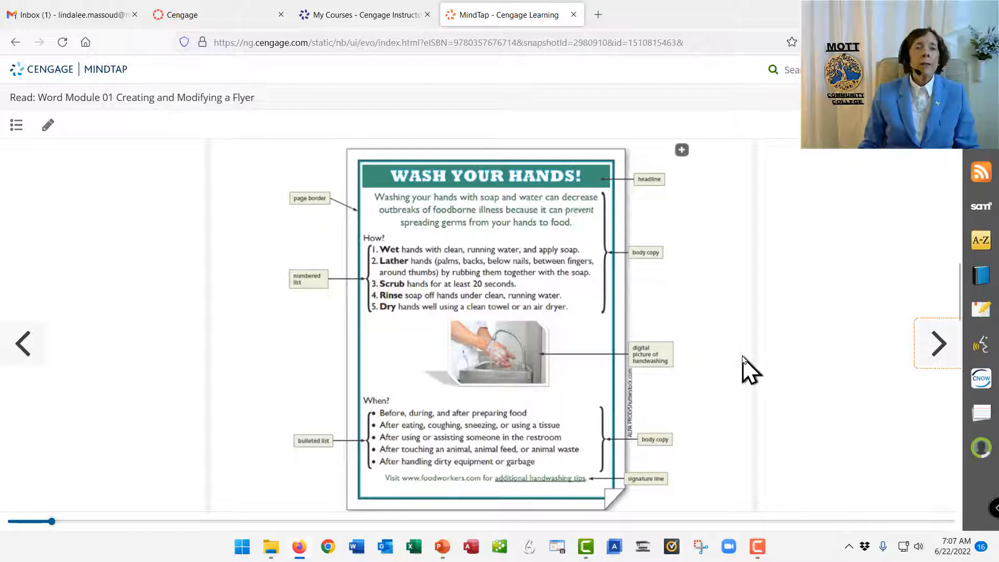
mouse_move(360, 171)
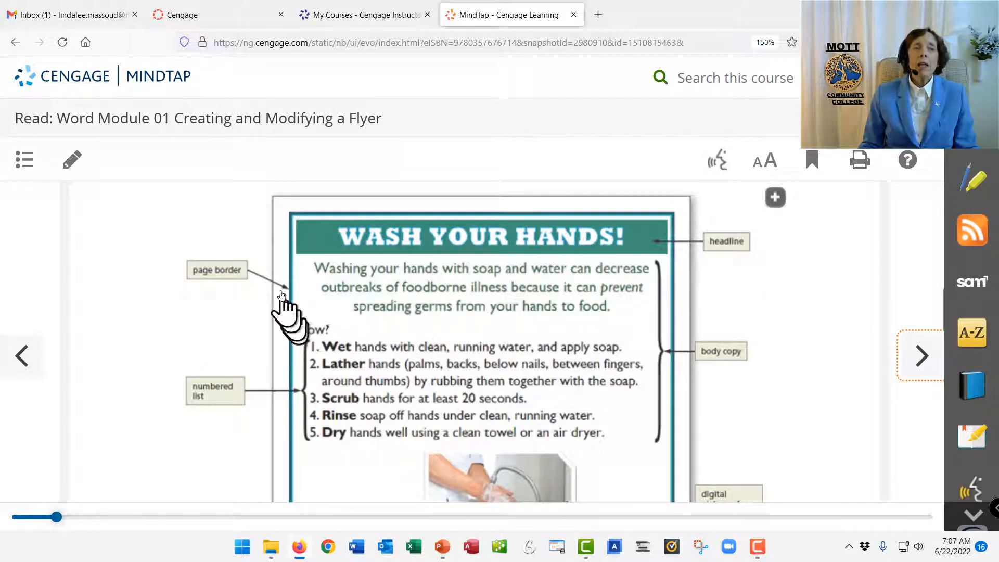
mouse_move(325, 219)
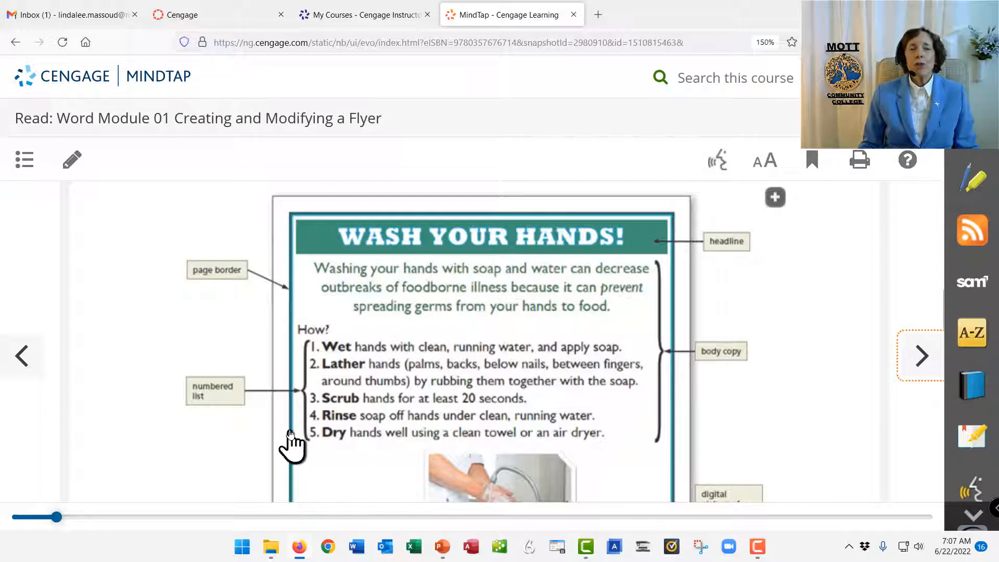
mouse_move(292, 334)
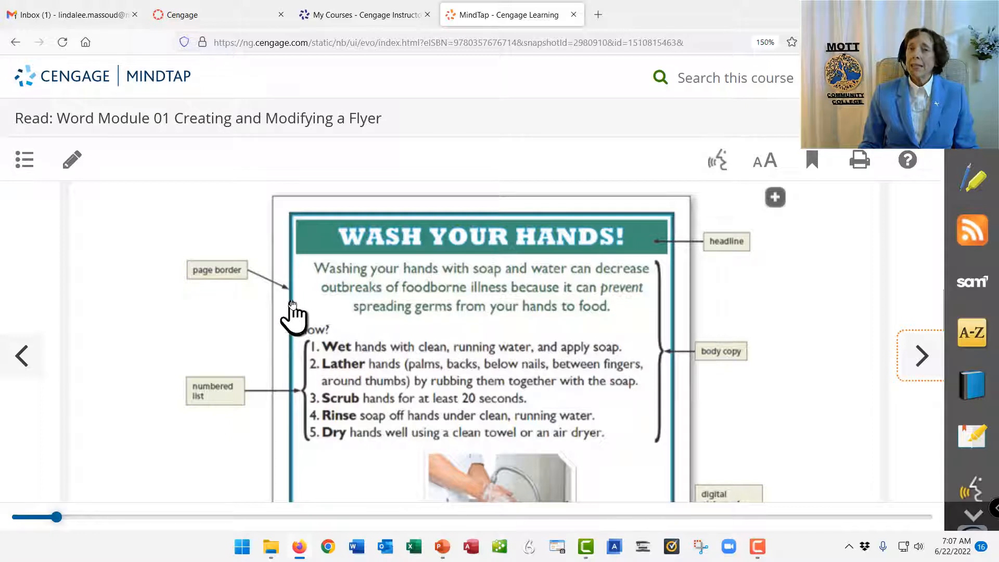
mouse_move(291, 306)
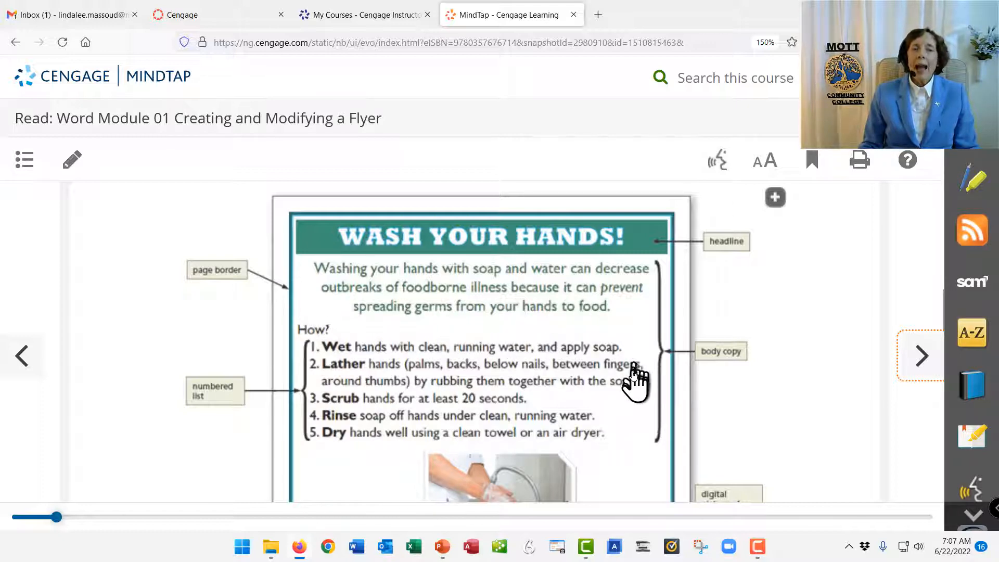
Step: Scroll to show the enlarged Figure 1-1 headline, page border, body copy and numbered list
scroll("down", 3)
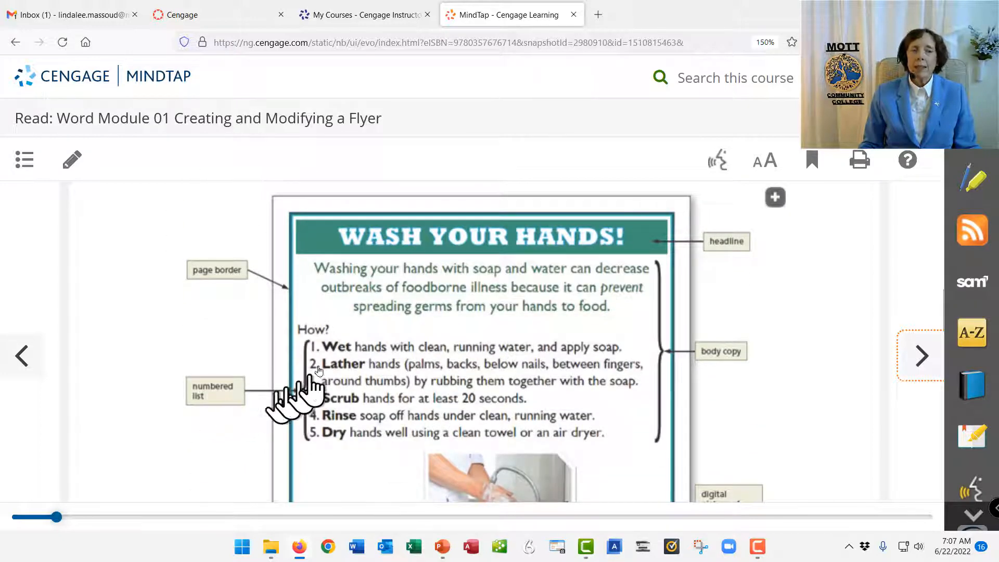
mouse_move(354, 446)
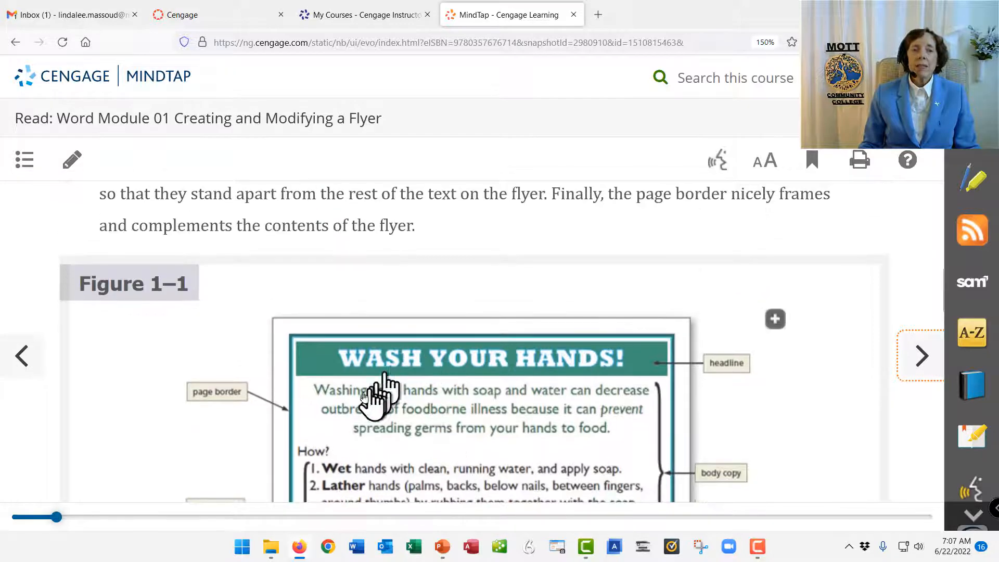
scroll("down", 3)
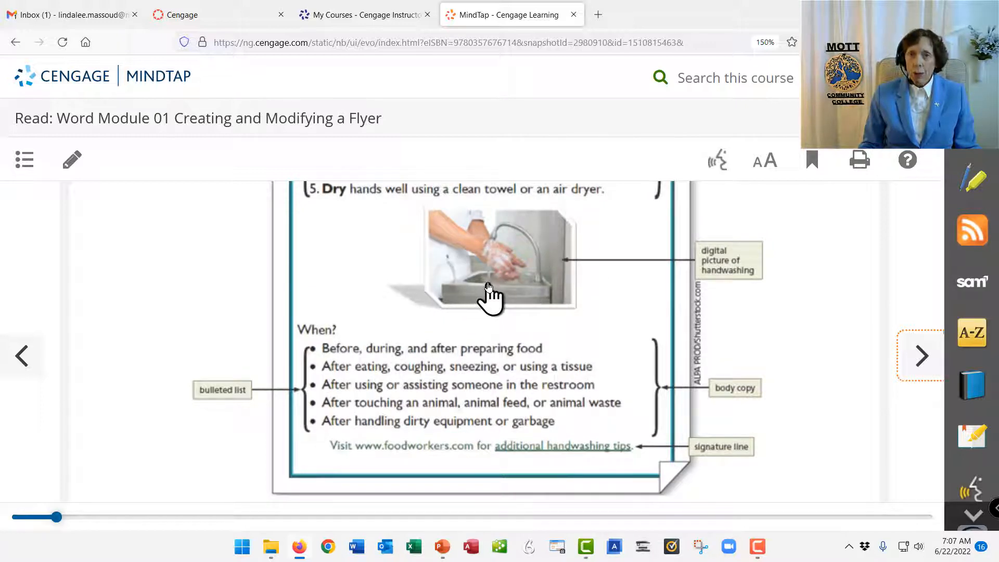
mouse_move(522, 287)
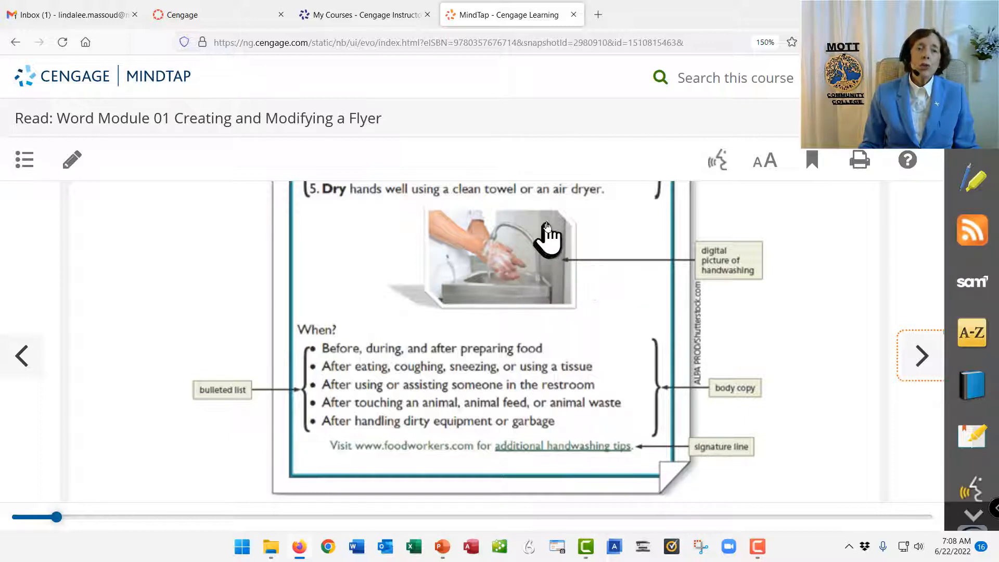
mouse_move(413, 316)
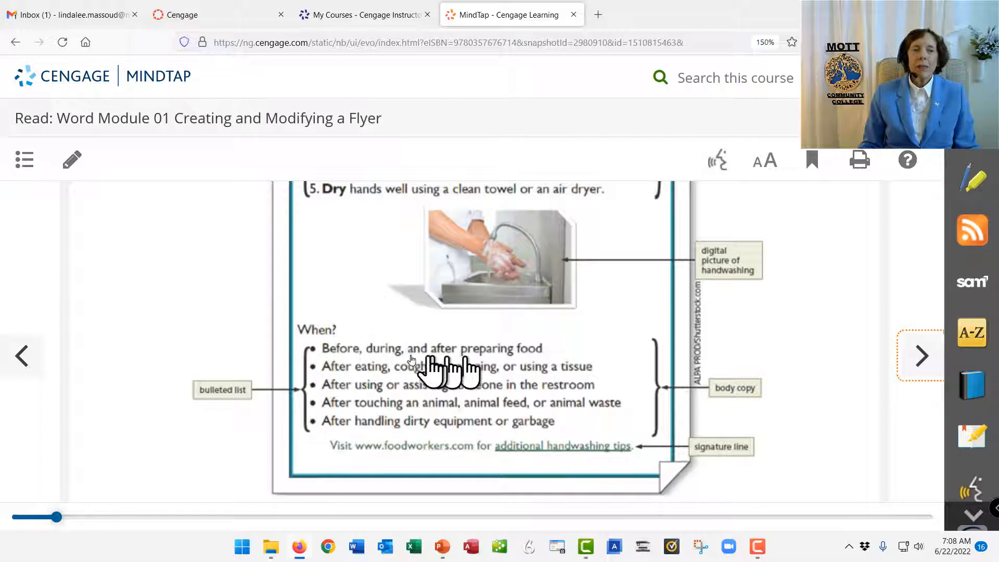
mouse_move(330, 417)
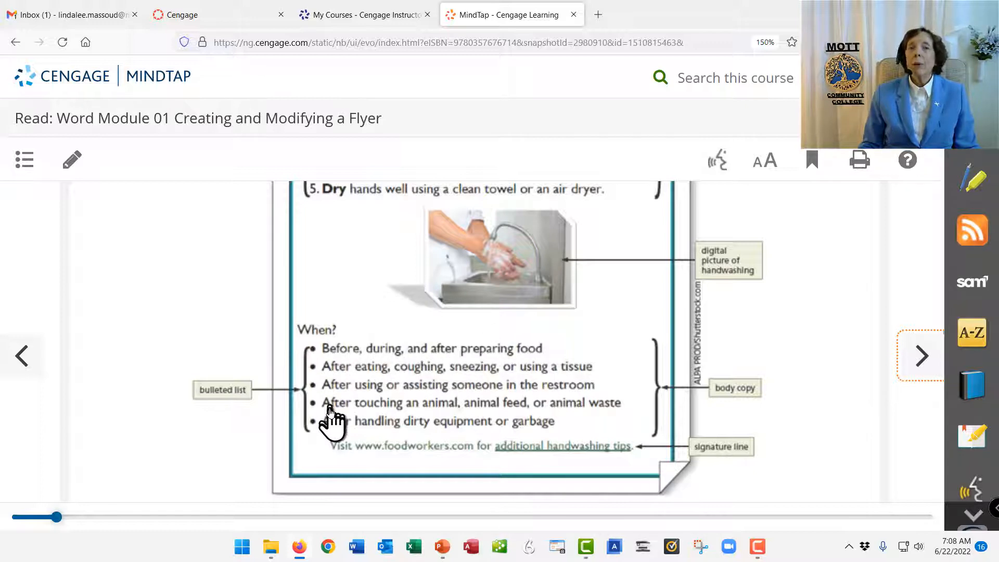
mouse_move(408, 468)
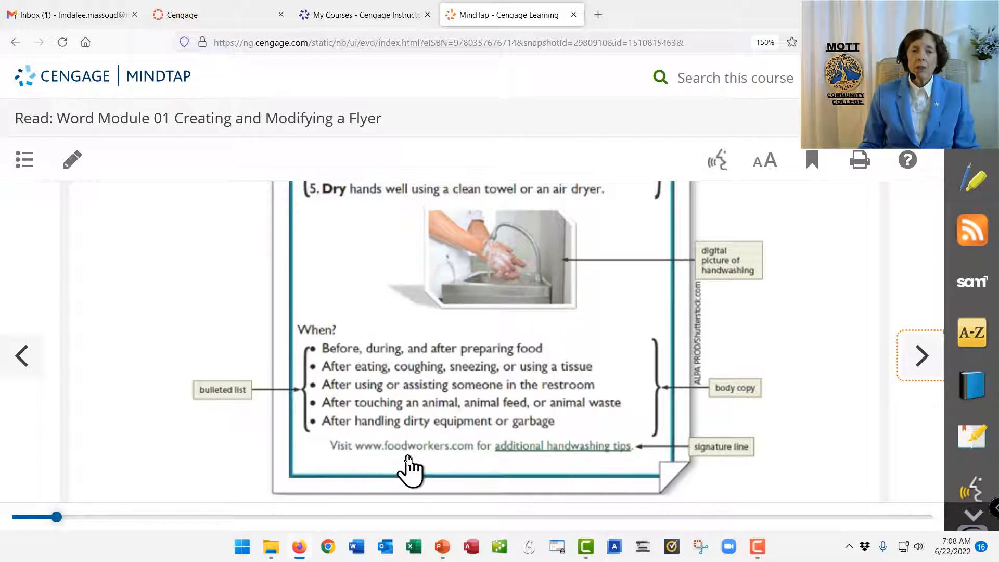
mouse_move(456, 459)
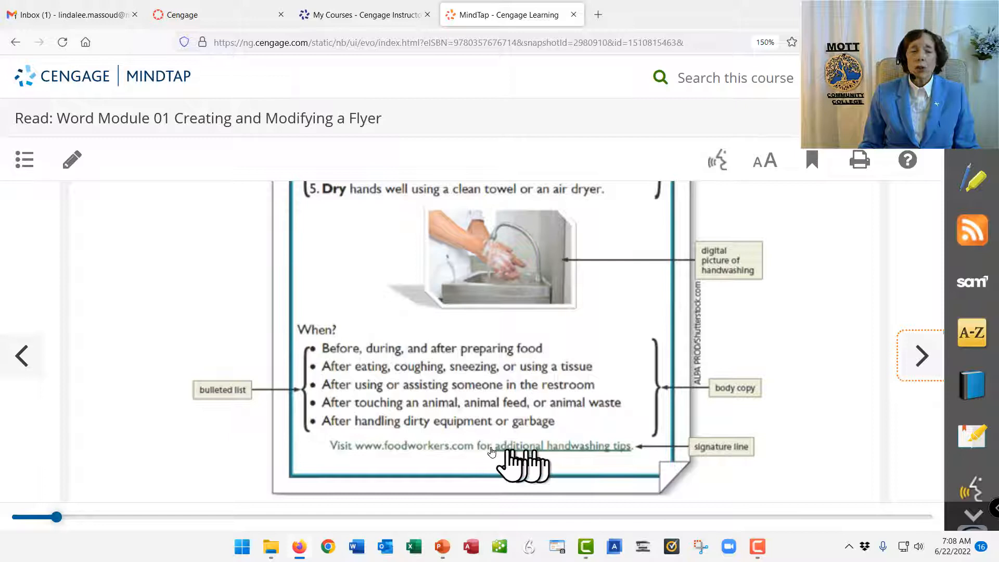
mouse_move(462, 459)
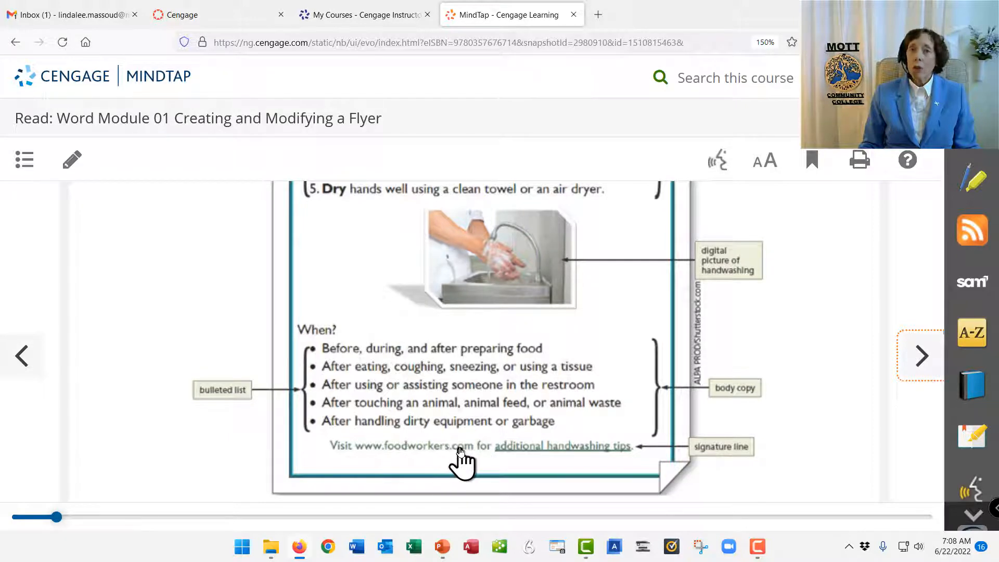
mouse_move(484, 474)
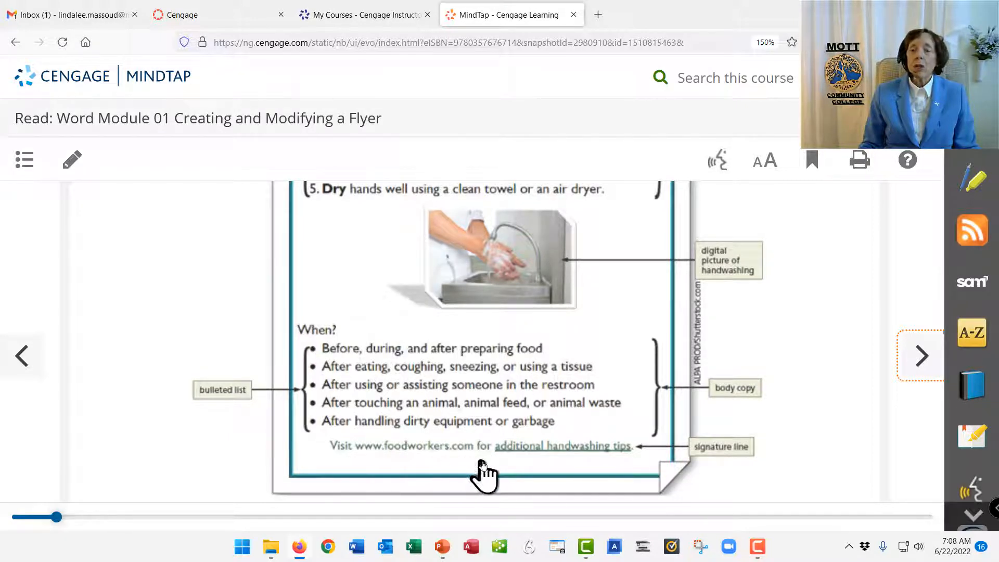
mouse_move(493, 471)
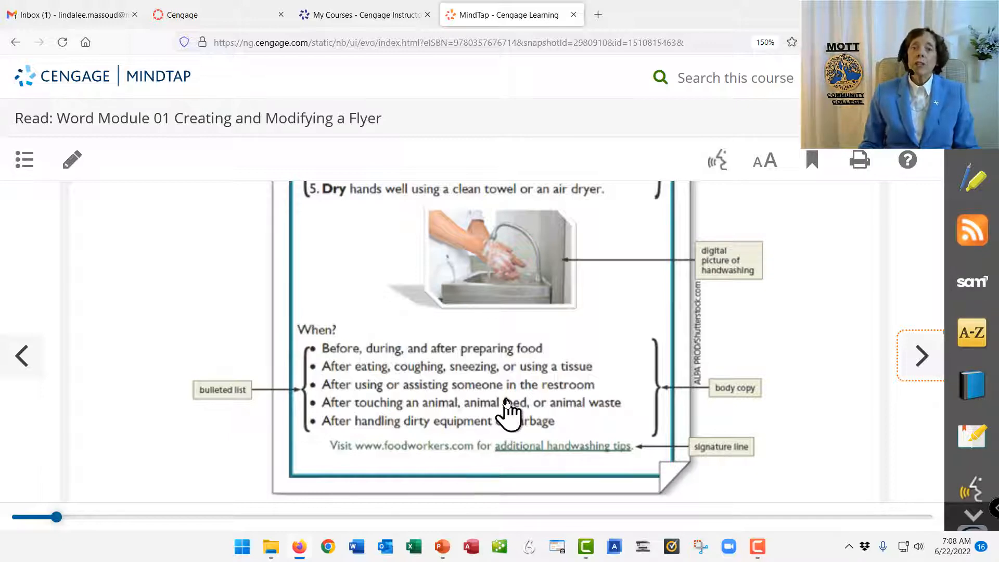
scroll("up", 3)
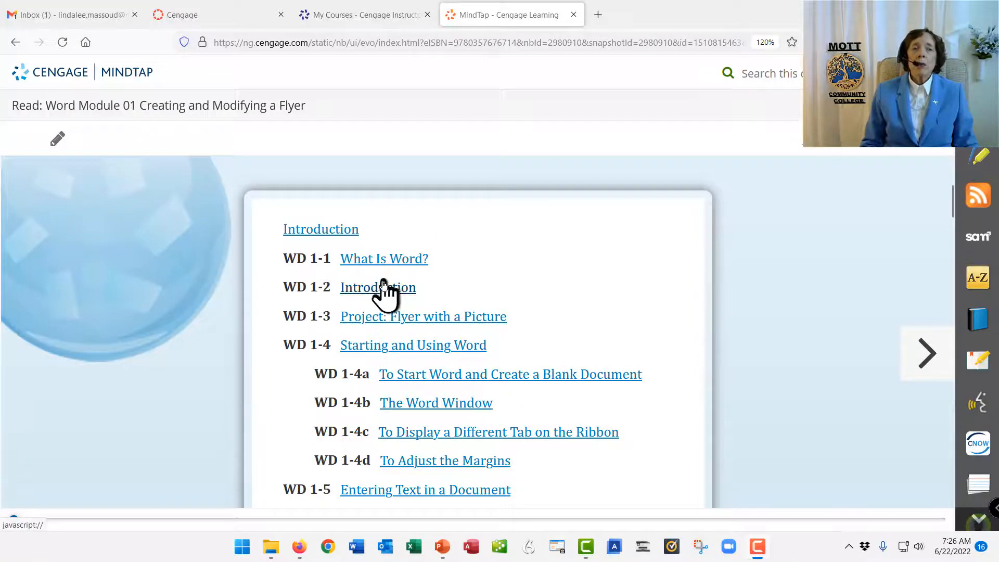
mouse_move(384, 266)
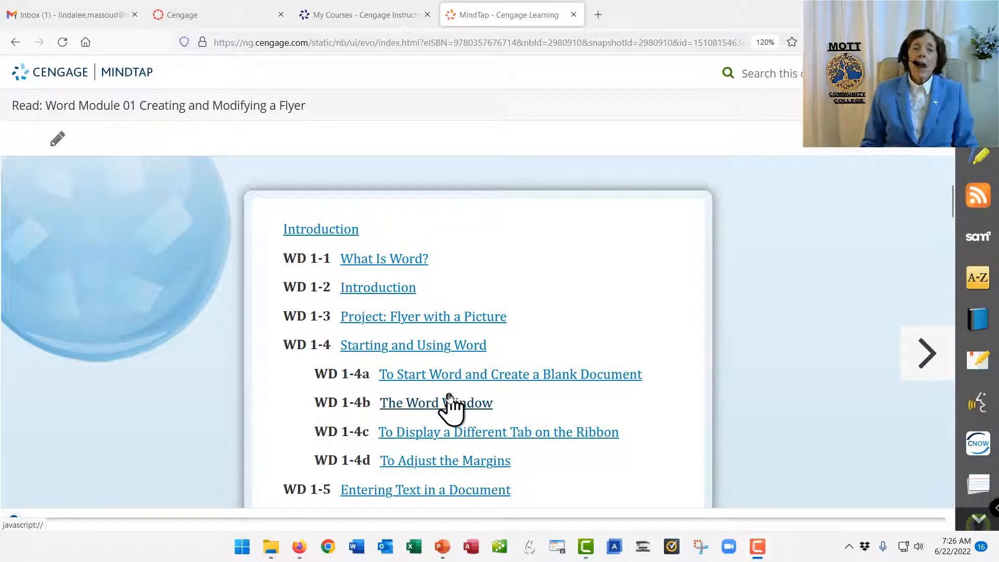
mouse_move(626, 432)
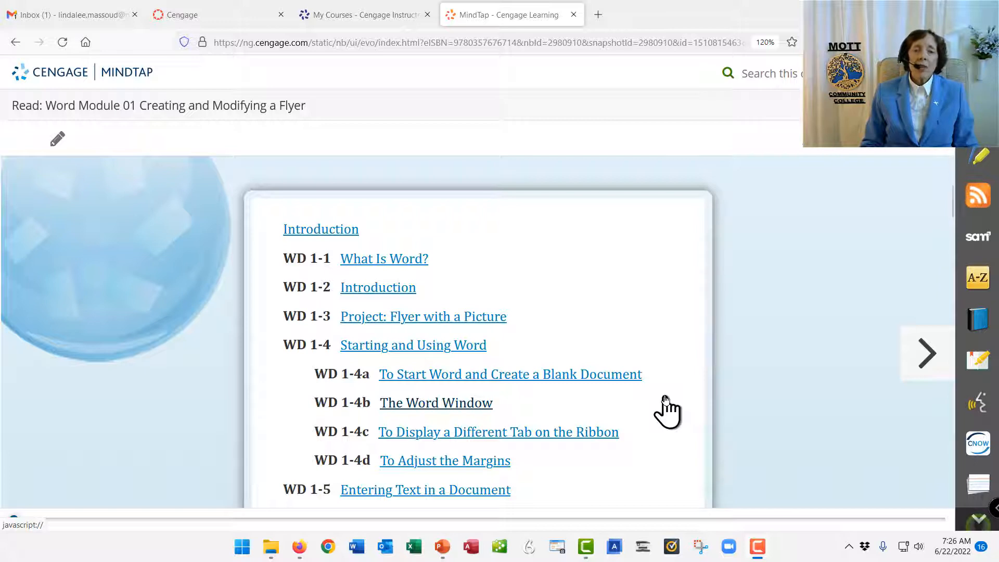
scroll("down", 3)
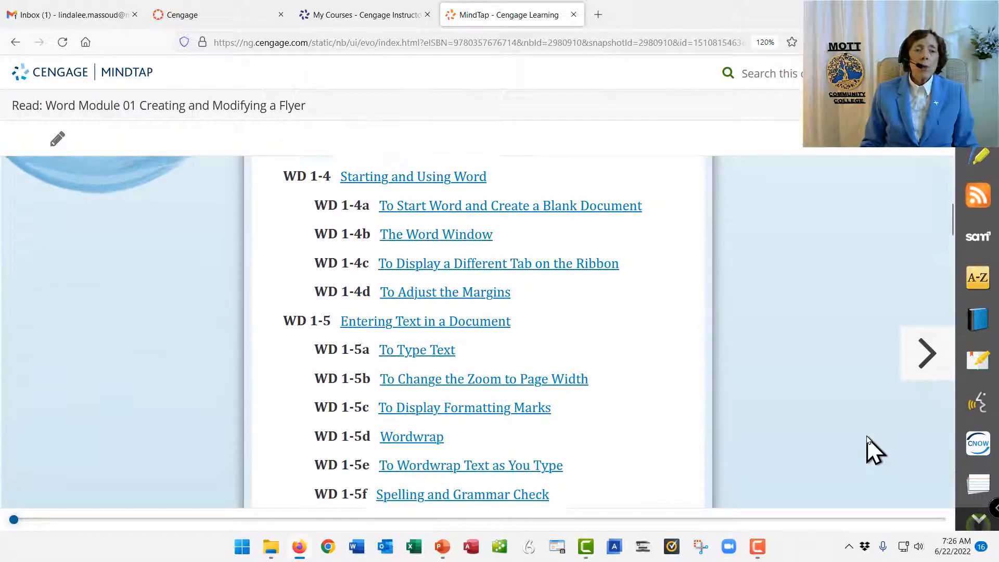
scroll("down", 3)
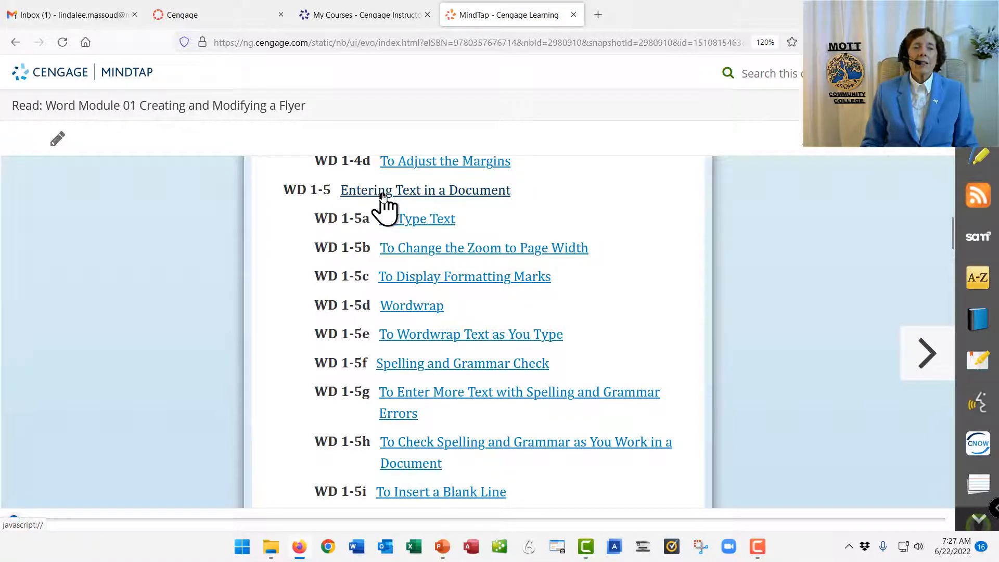
Step: Go from Entering Text in a Document to WD 1-5a To Type Text with step 1 and Figure 1-17
left_click(425, 189)
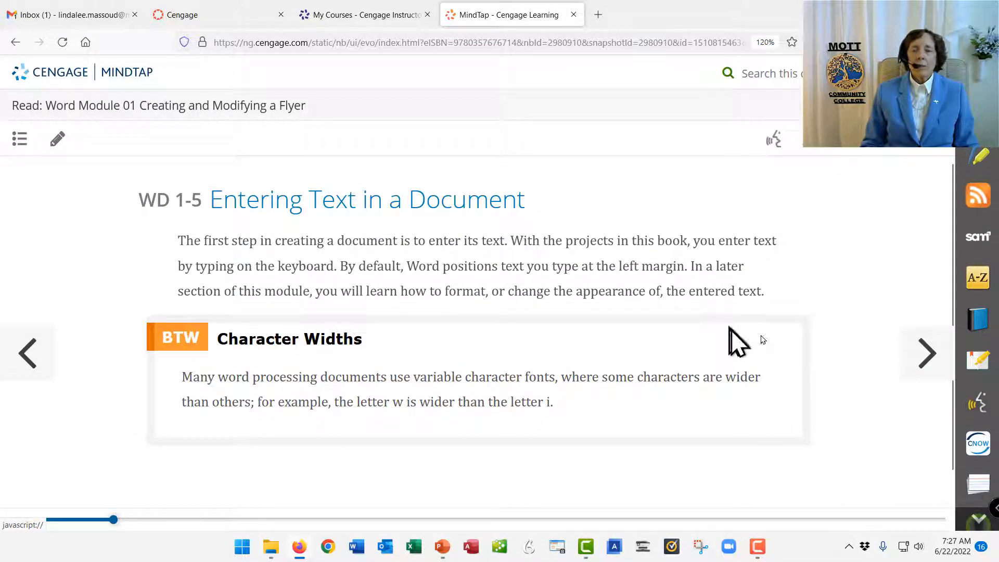
left_click(926, 352)
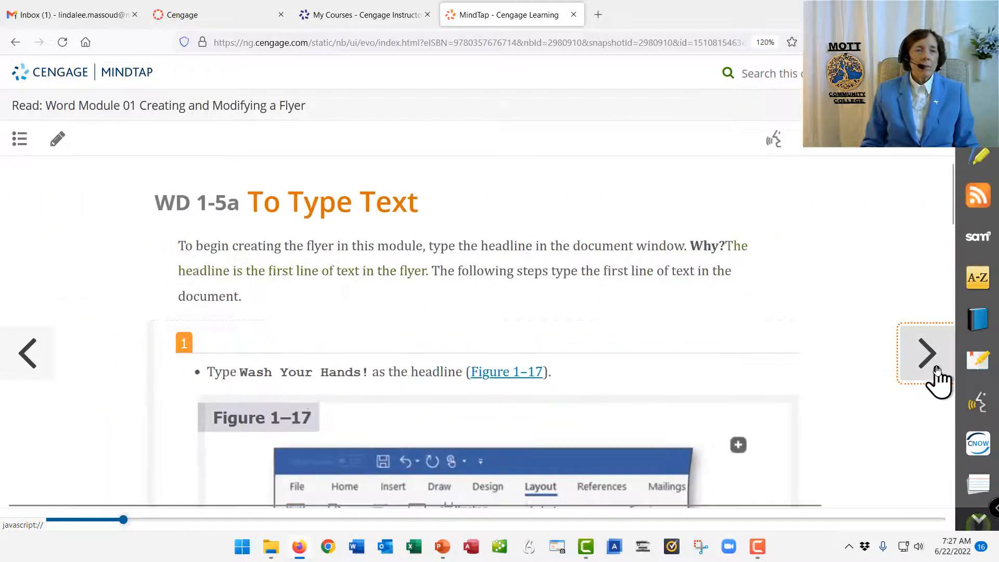
mouse_move(780, 324)
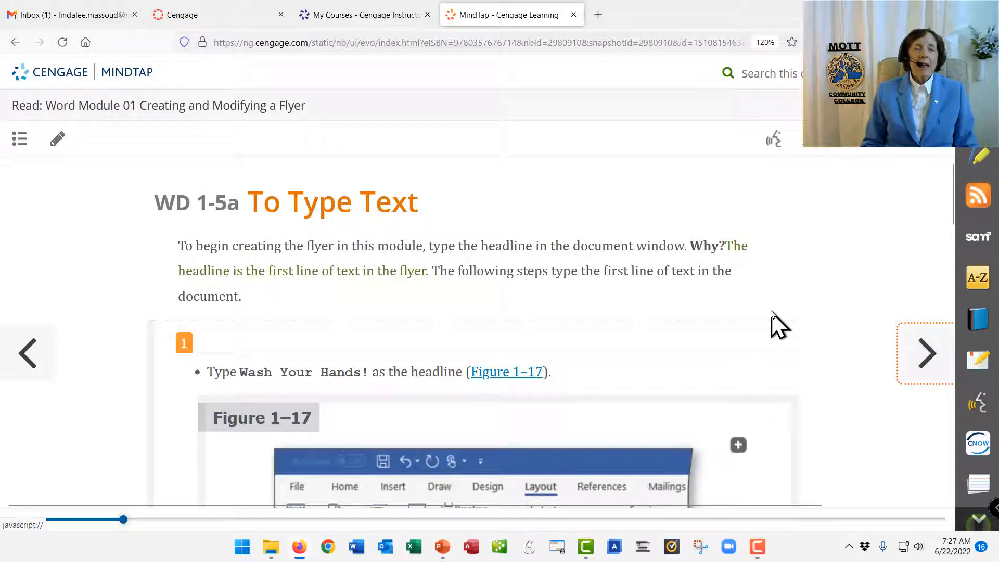
left_click(27, 352)
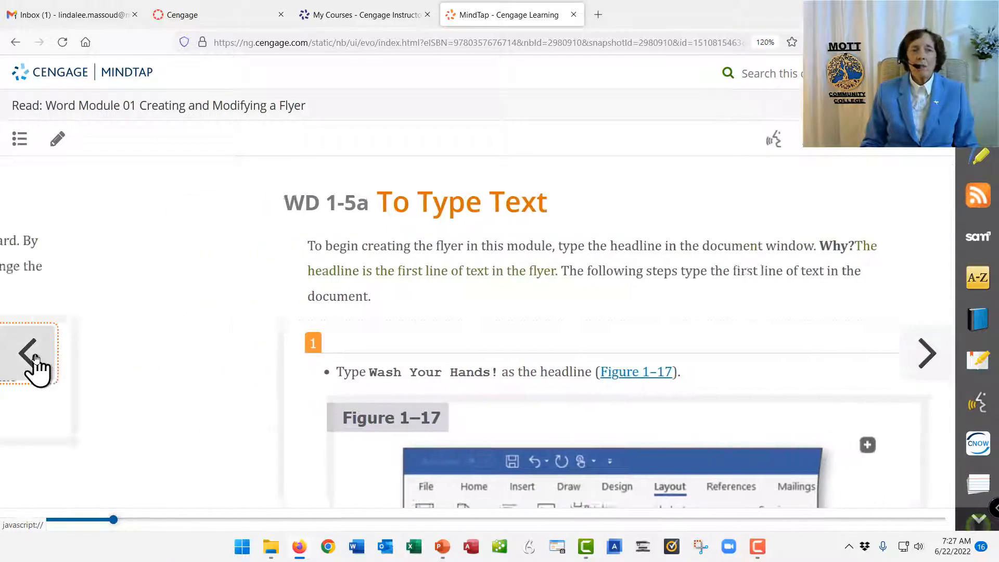
left_click(28, 352)
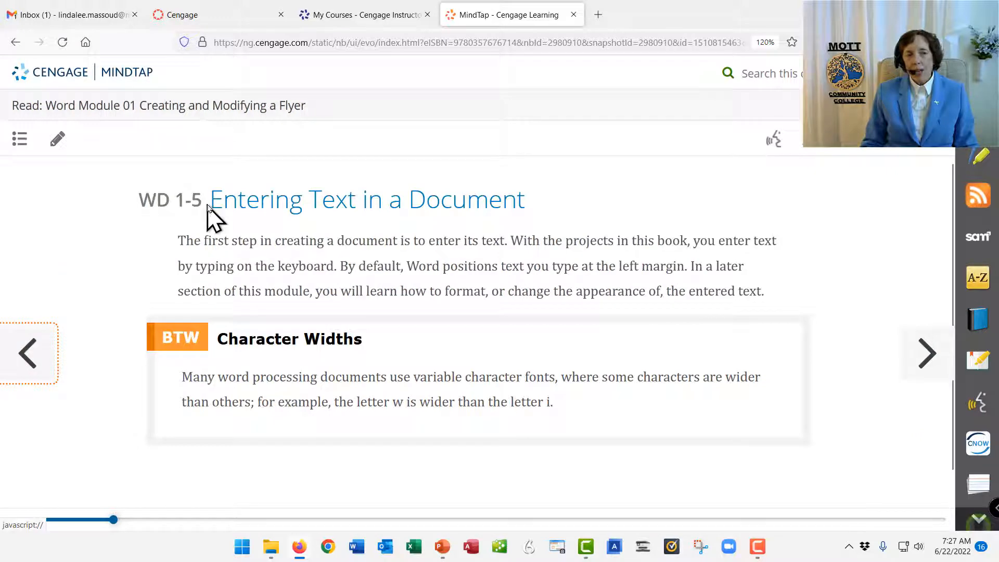
mouse_move(592, 297)
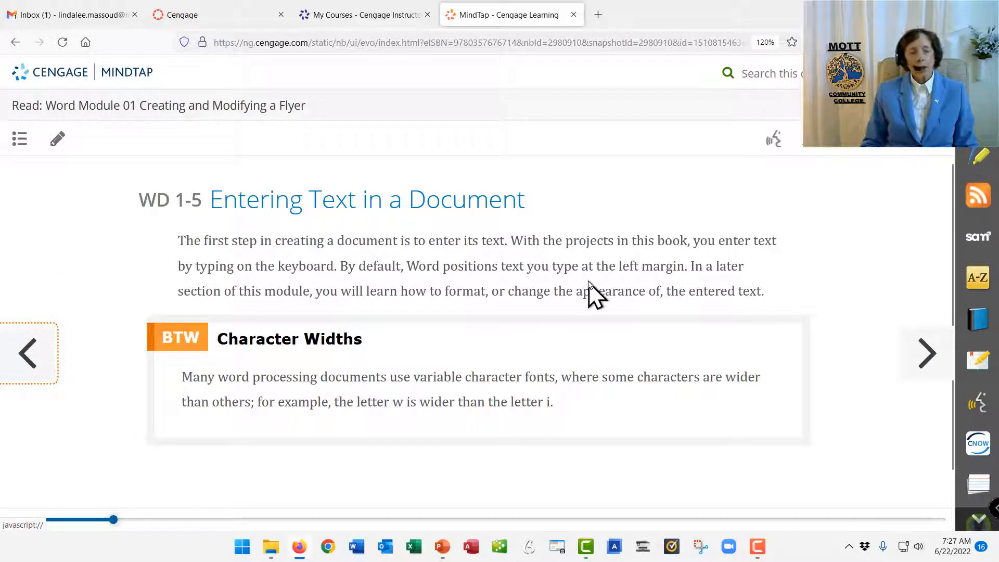
mouse_move(926, 353)
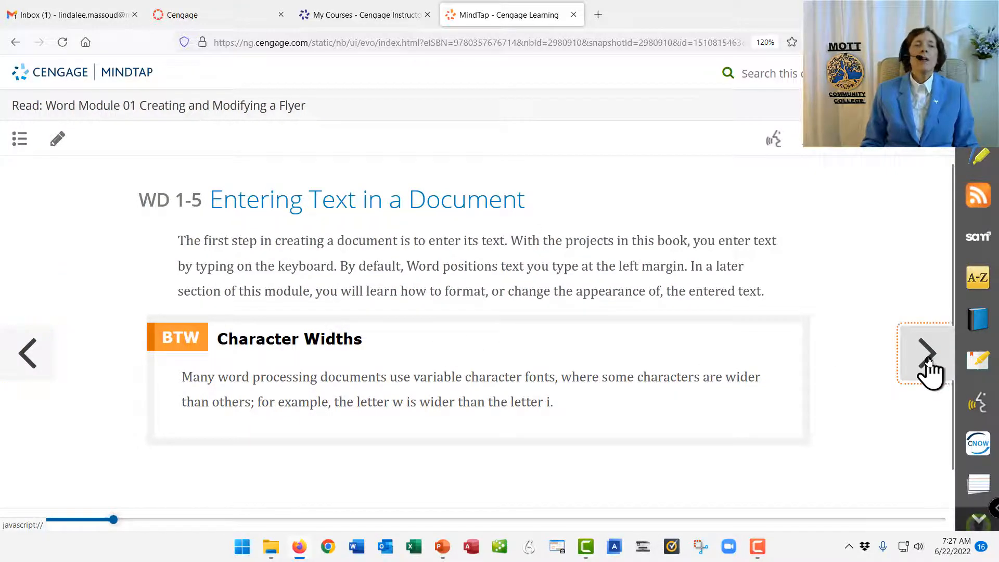
left_click(926, 354)
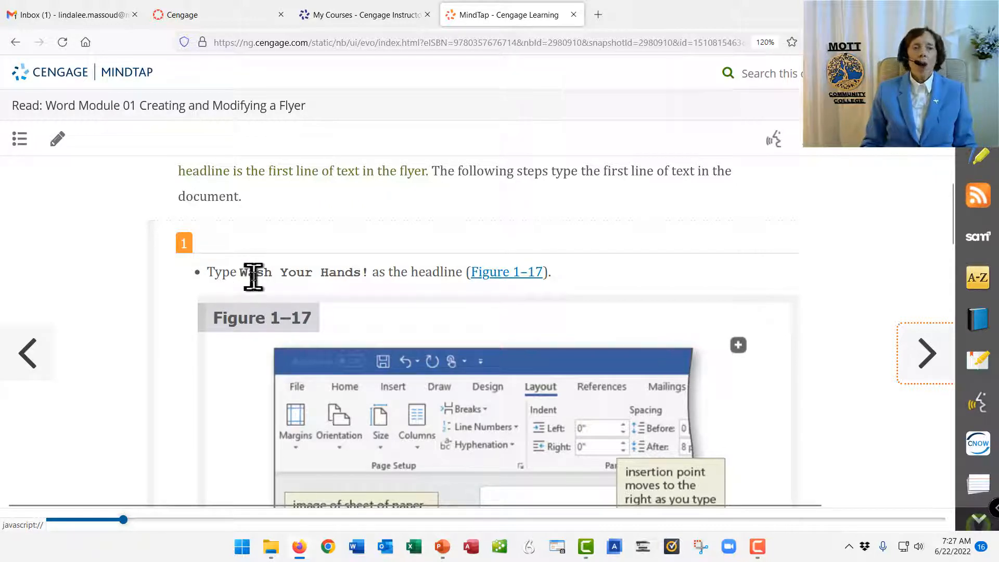
mouse_move(395, 321)
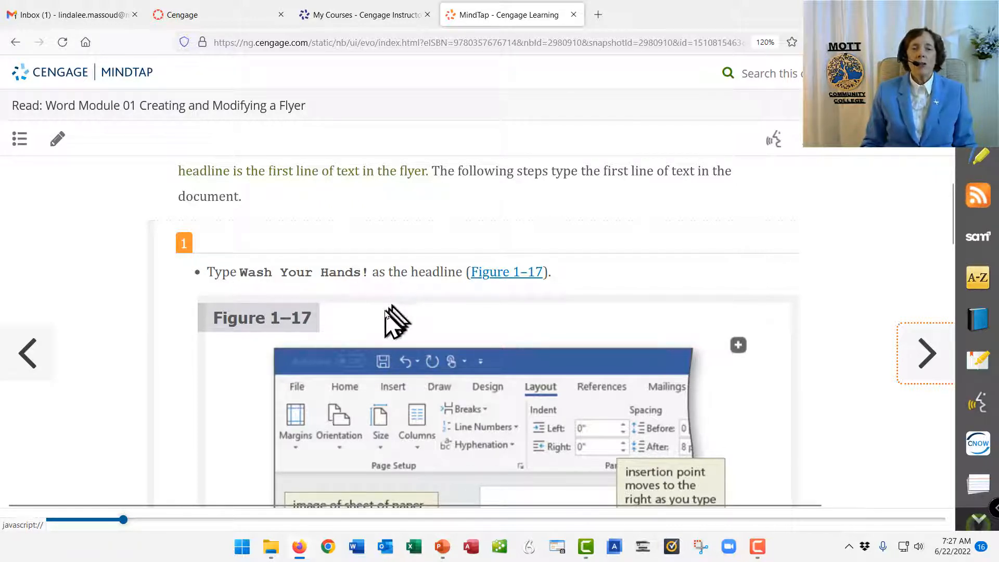
Step: Read through To Type Text to the touch keyboard tip, then advance to WD 1-5b To Change the Zoom to Page Width
scroll("down", 3)
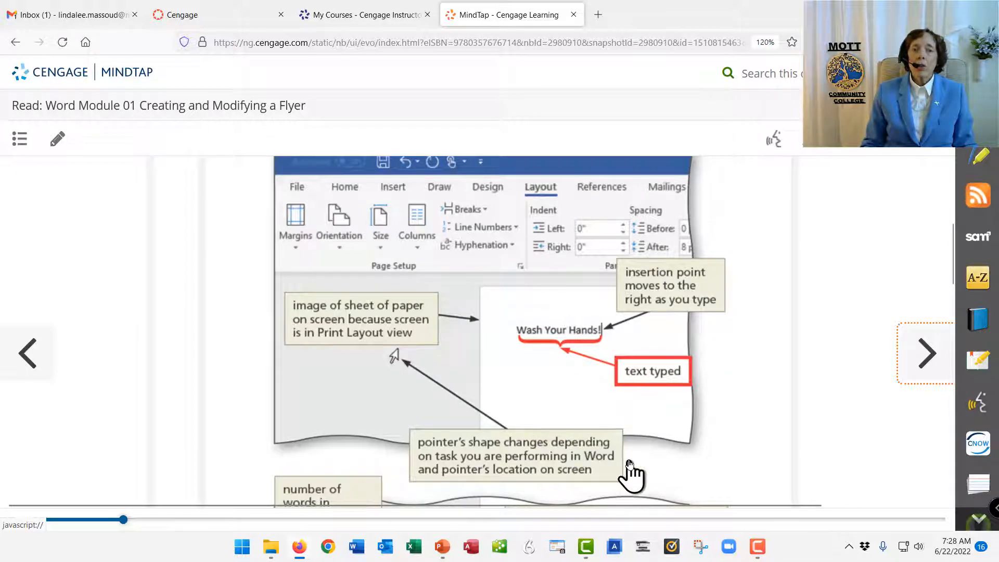
scroll("down", 3)
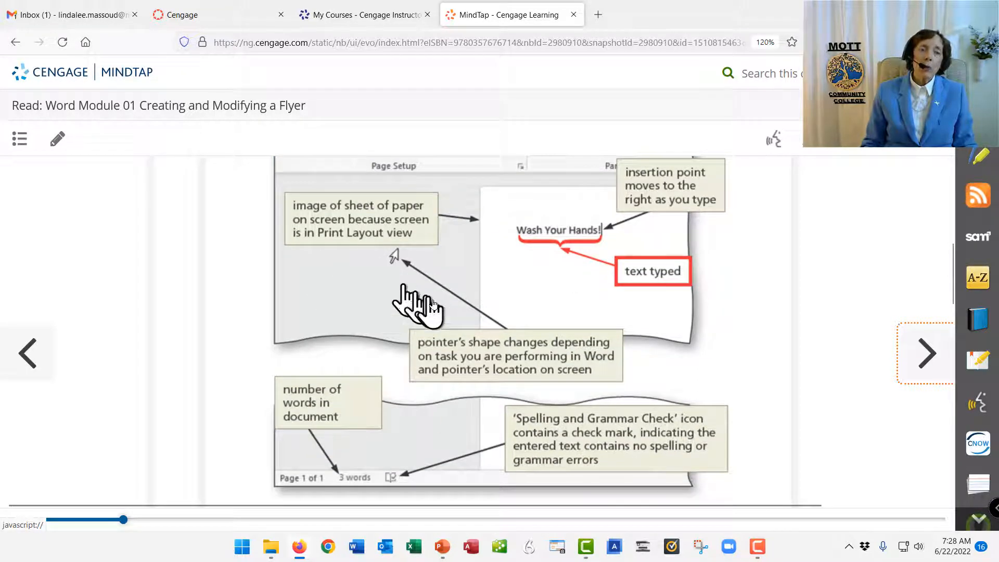
scroll("down", 3)
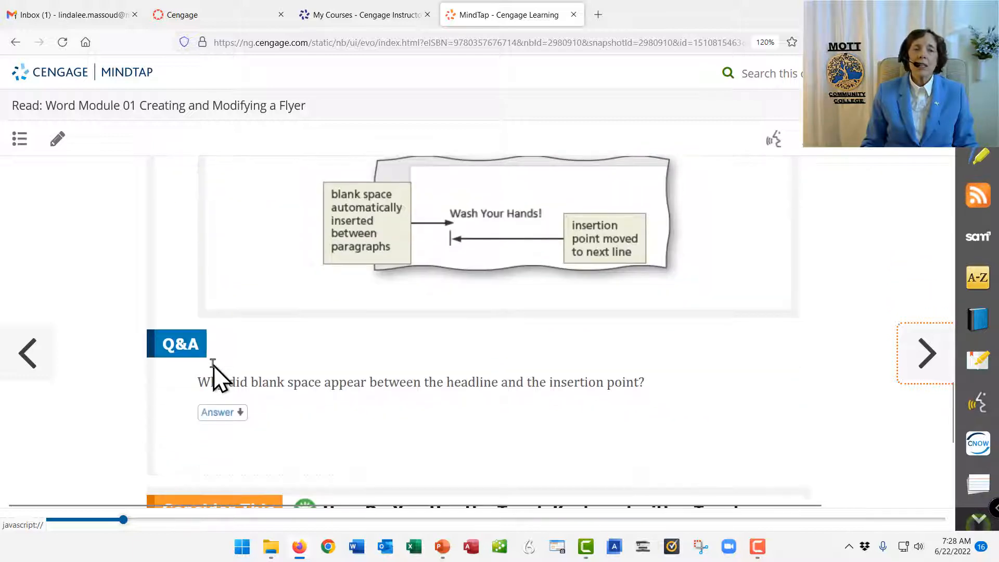
scroll("down", 3)
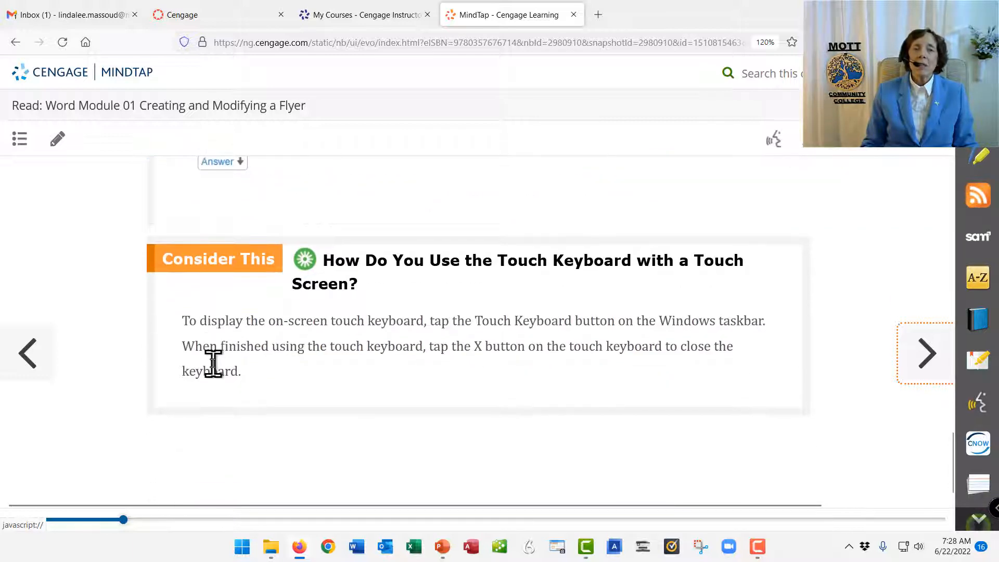
mouse_move(627, 285)
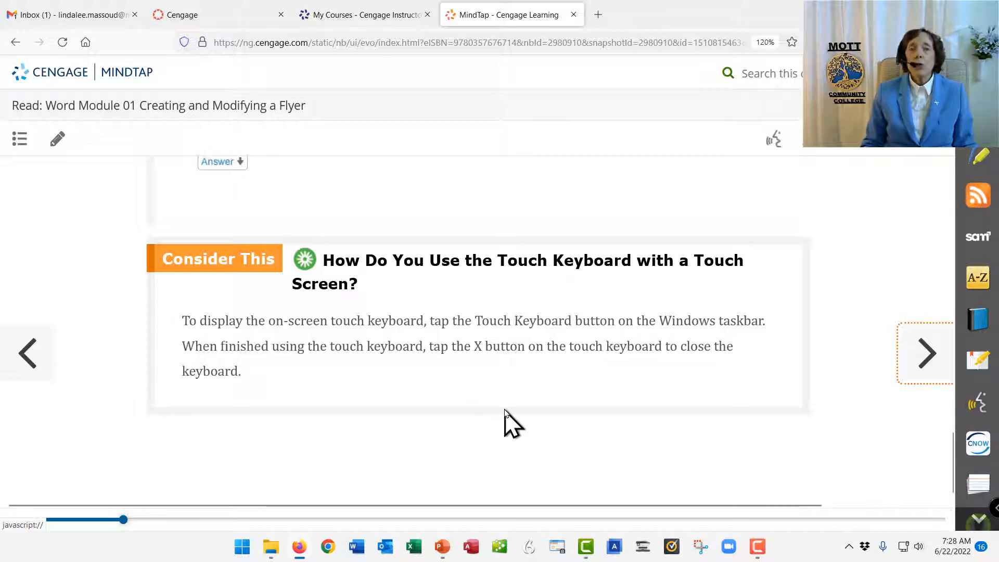
mouse_move(926, 354)
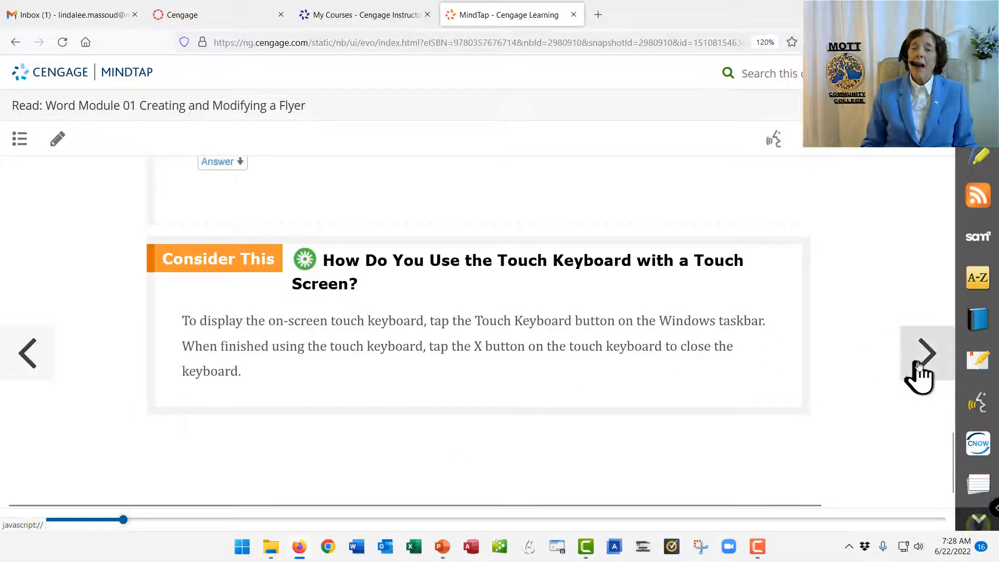
left_click(926, 352)
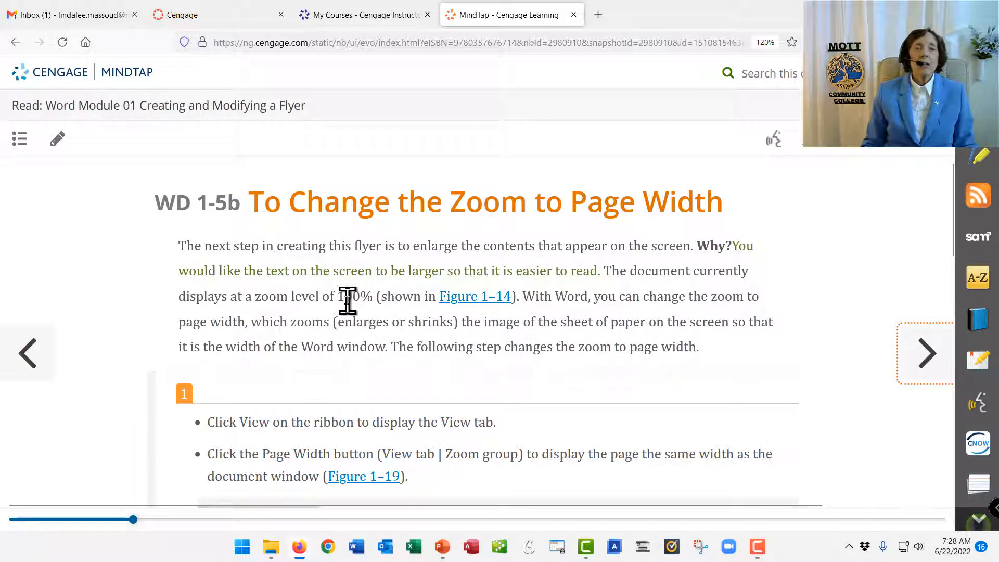
Step: Read through the Page Width zoom section and advance to WD 1-5c To Display Formatting Marks
scroll("down", 3)
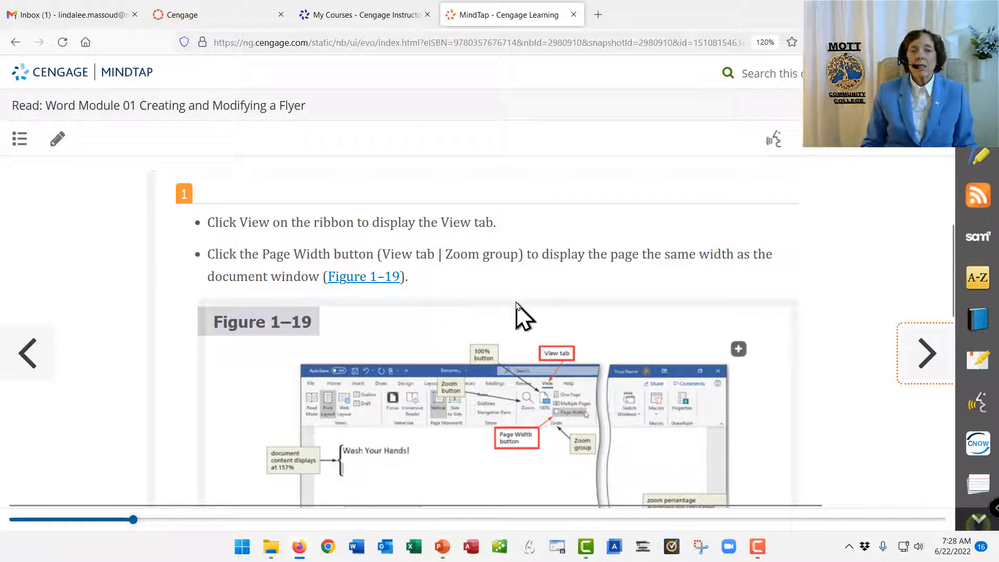
scroll("down", 3)
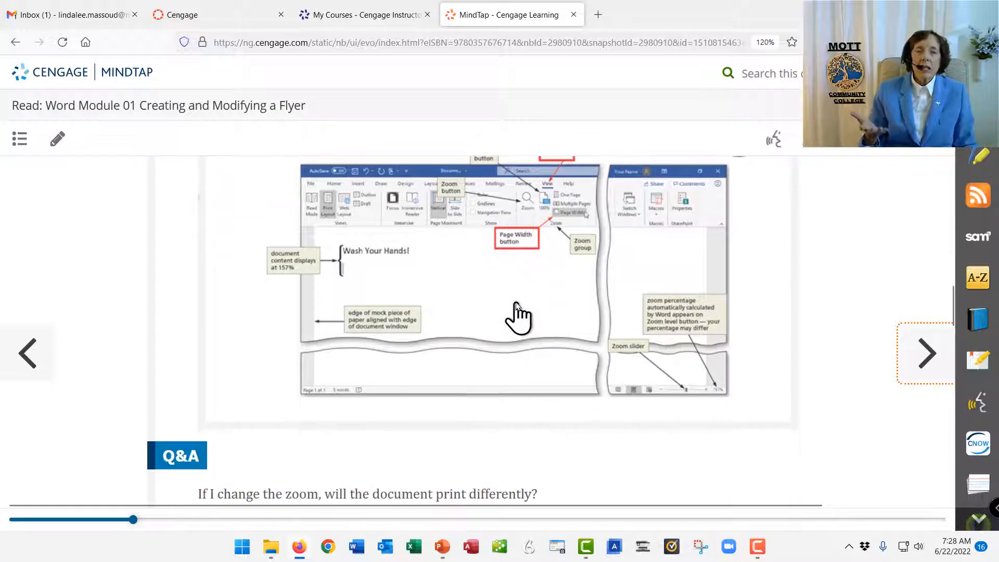
scroll("down", 3)
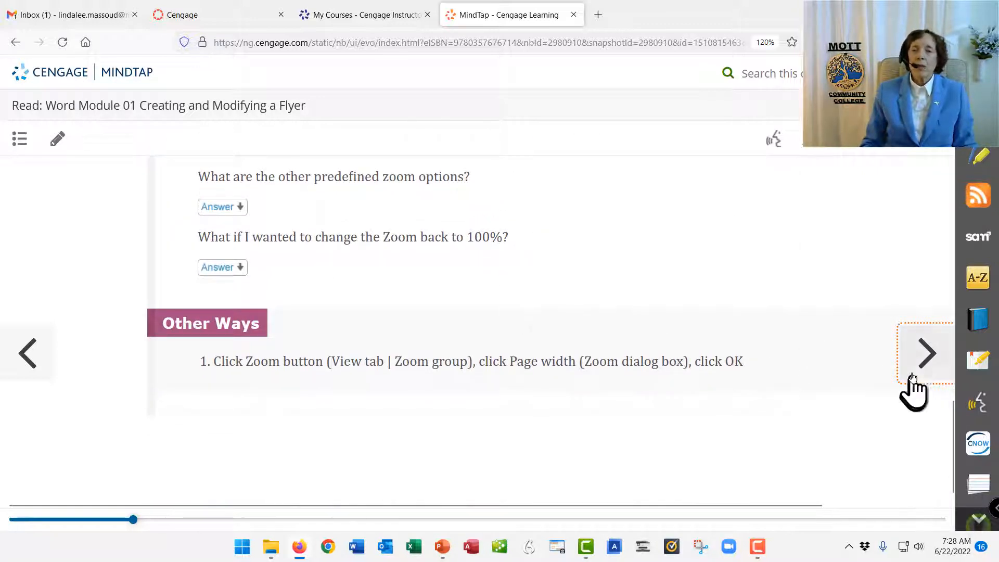
left_click(926, 352)
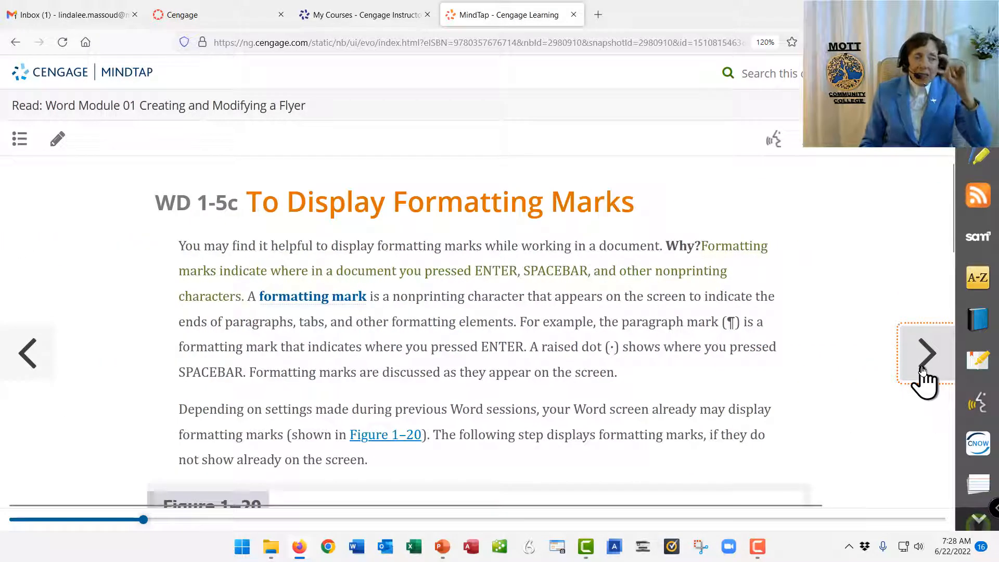